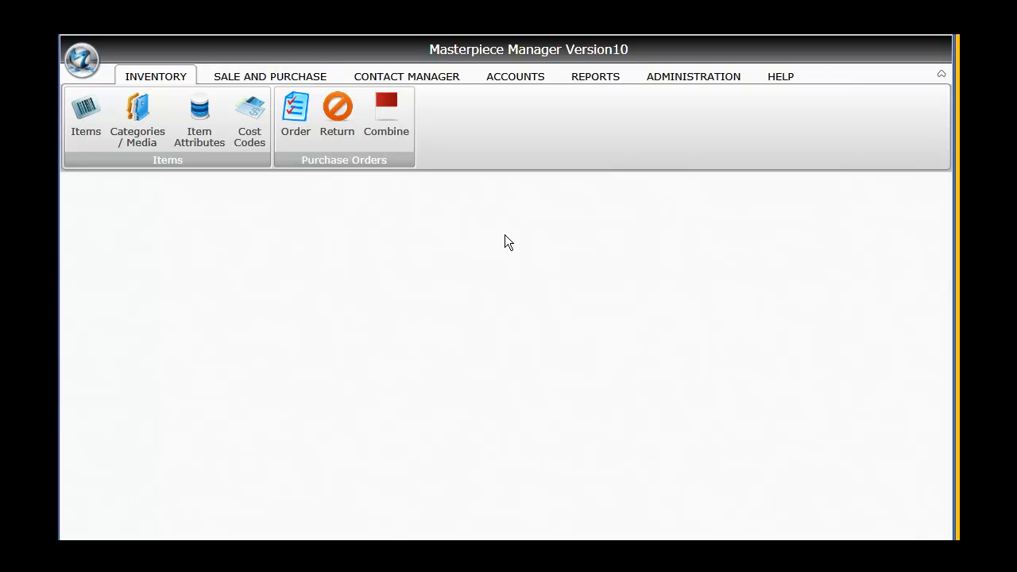
pyautogui.moveTo(83, 61)
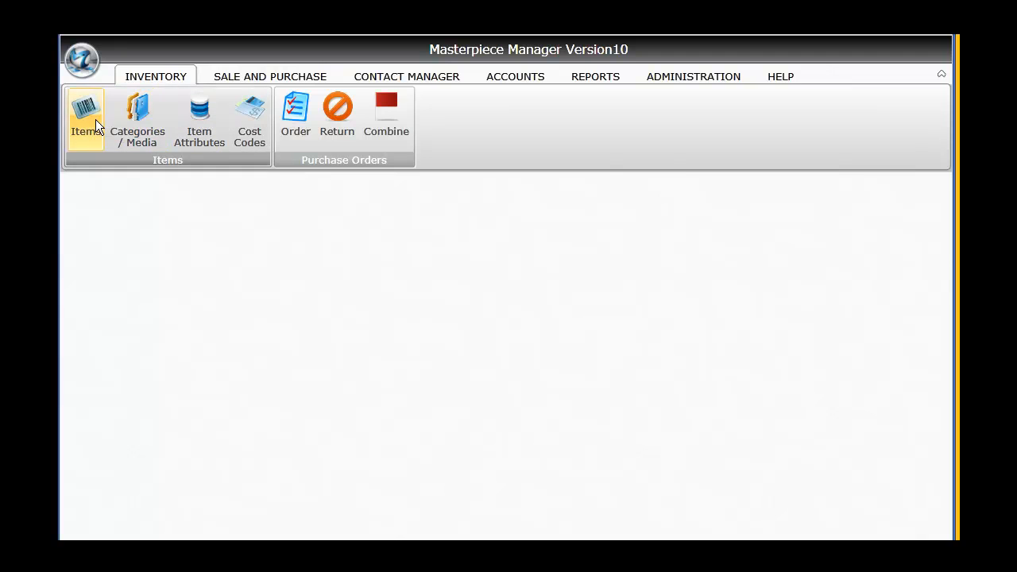
# - Load the Items workspace with its 57-item inventory grid, briefly visiting the Contacts ribbon group
pyautogui.click(86, 114)
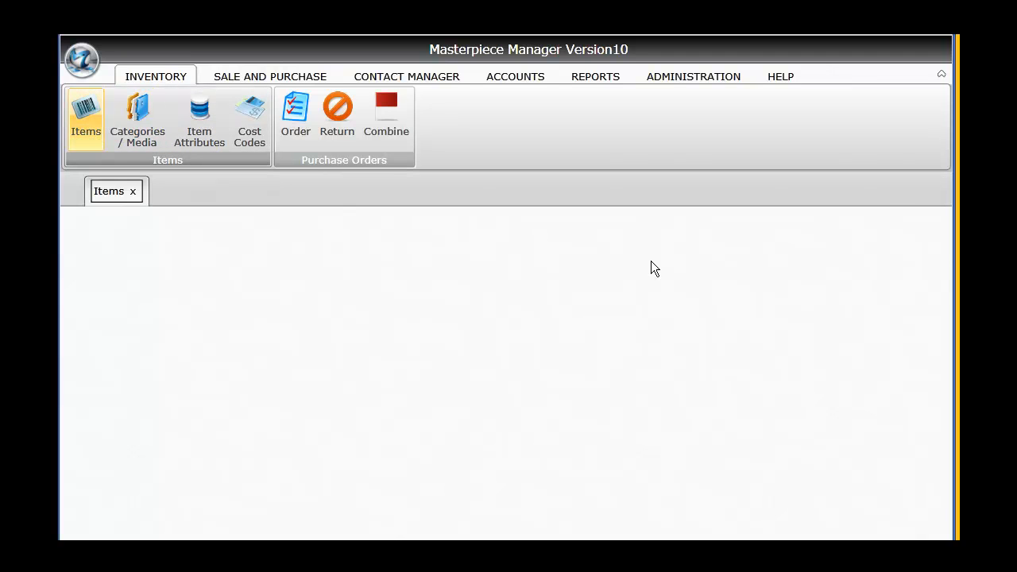
pyautogui.click(86, 120)
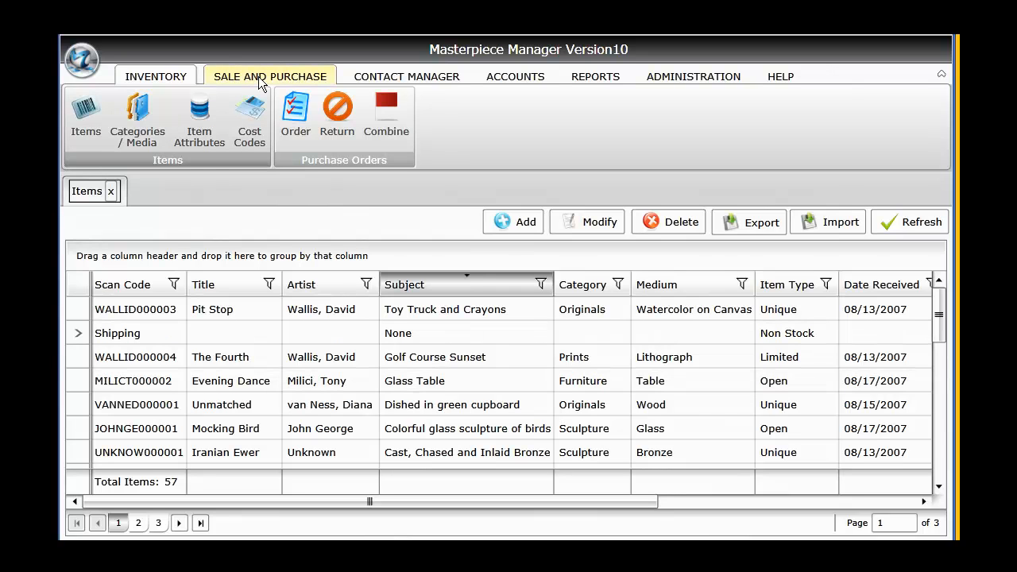
pyautogui.click(407, 76)
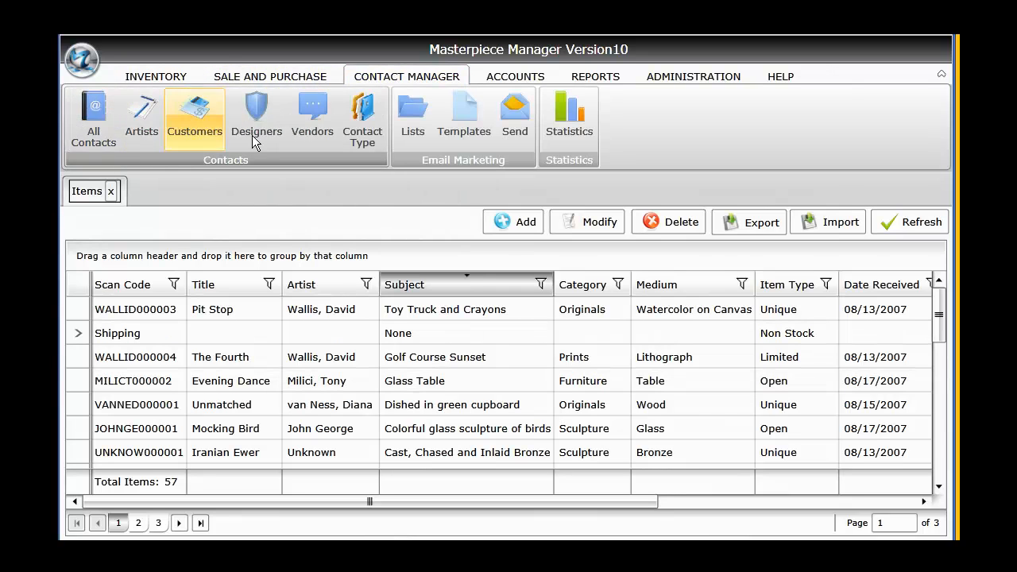
pyautogui.moveTo(89, 205)
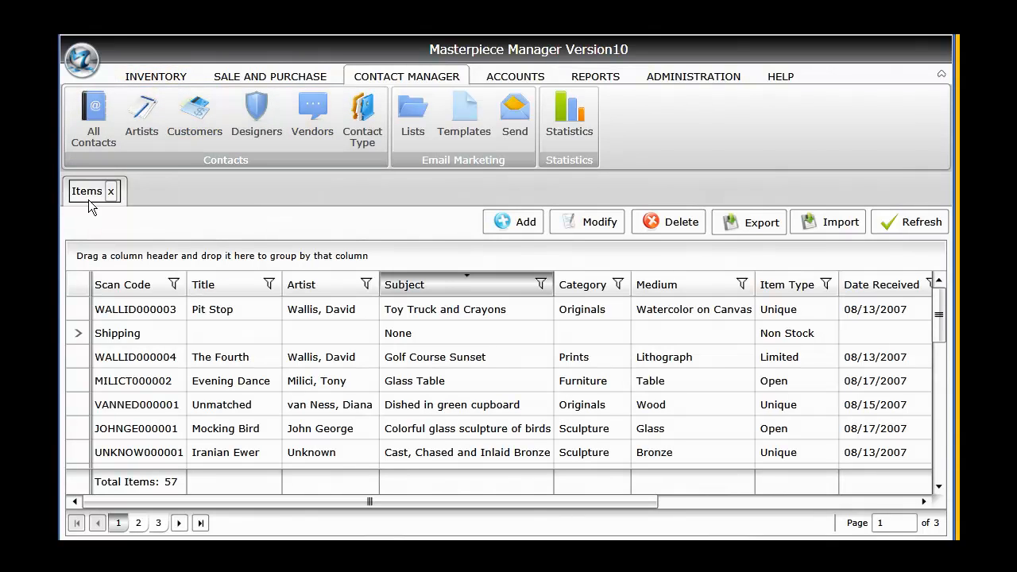
pyautogui.click(156, 76)
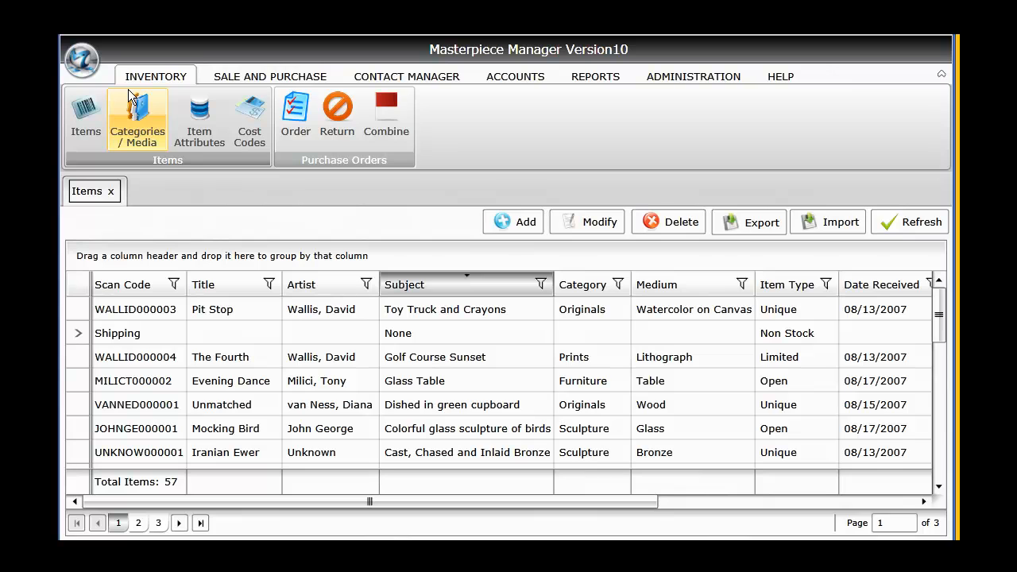
pyautogui.moveTo(102, 239)
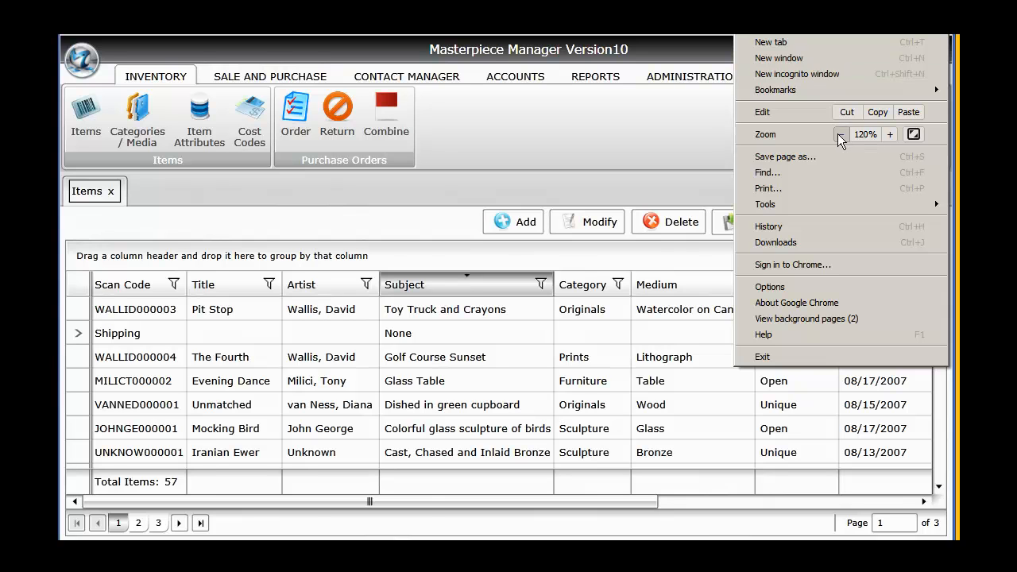
# - Reduce Chrome's zoom so Location and Art Price columns fit, then browse the grid to its last rows and back
pyautogui.click(841, 133)
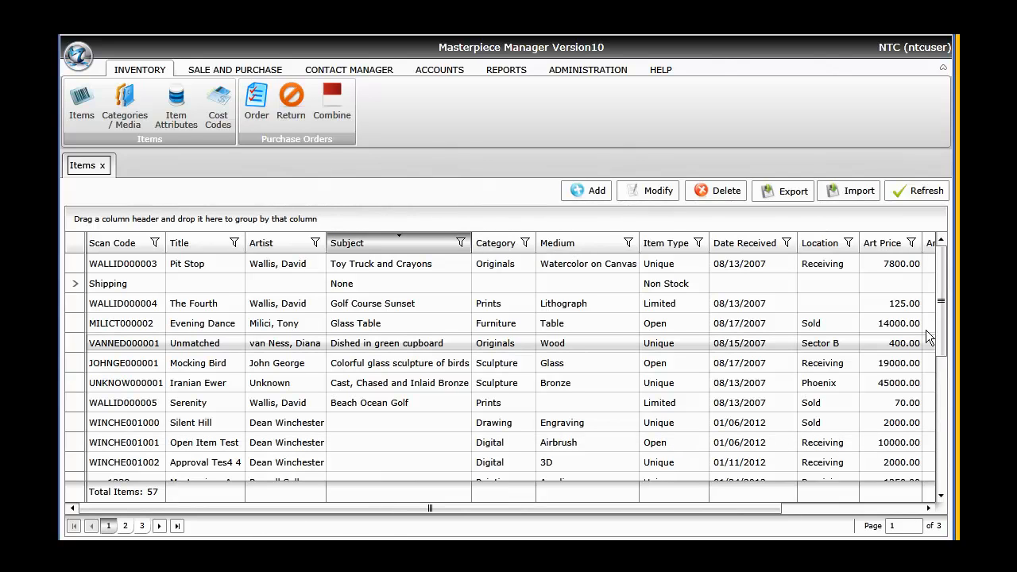
pyautogui.scroll(-3)
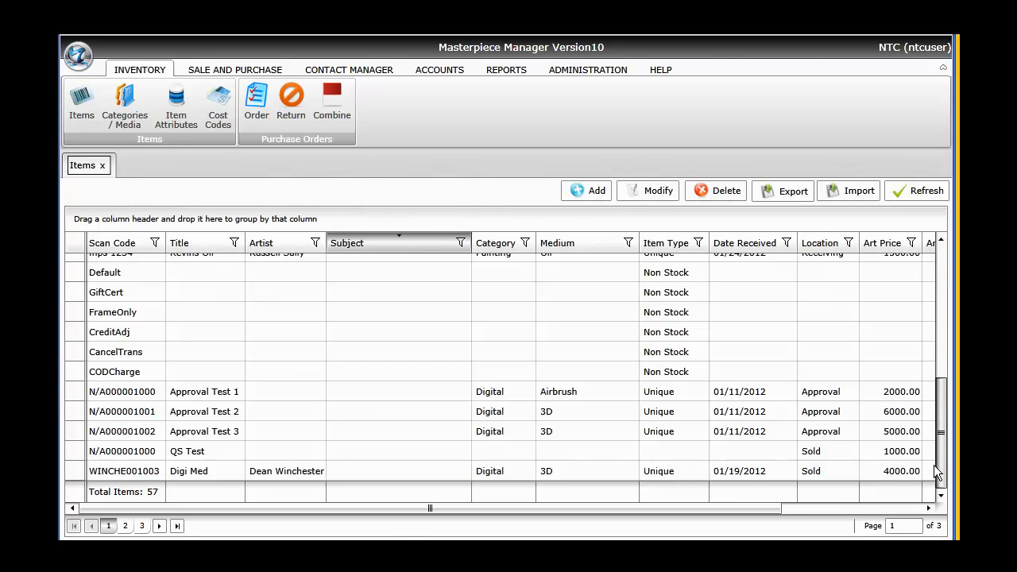
pyautogui.scroll(3)
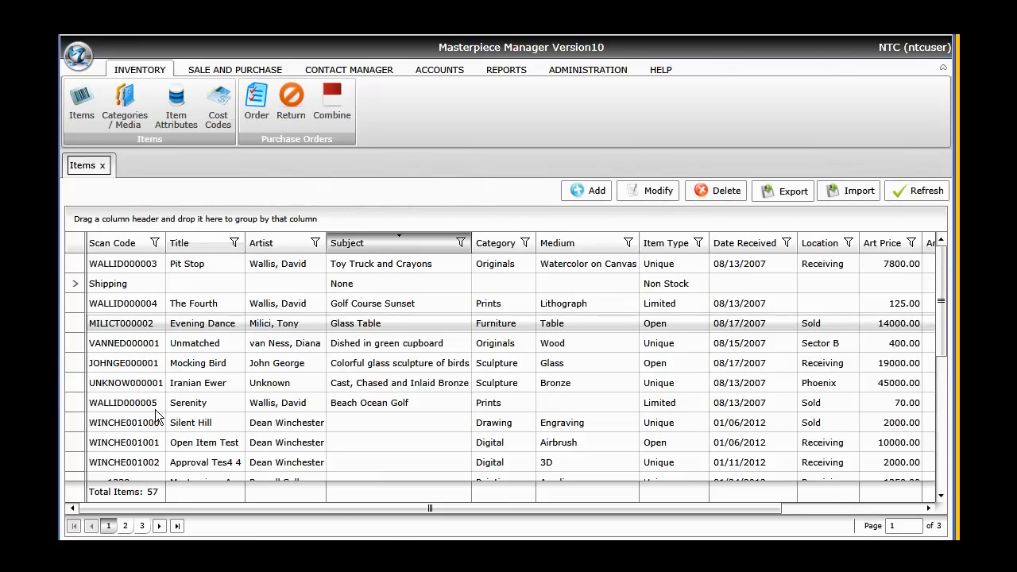
# - Sort the items grid by the Scan Code column, cycling its sort order
pyautogui.click(112, 242)
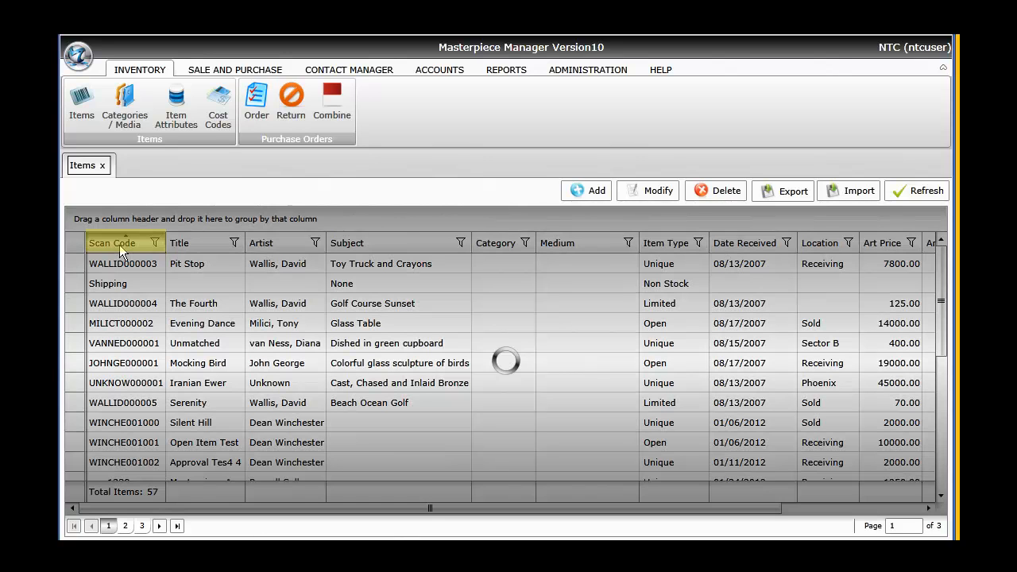
pyautogui.click(111, 242)
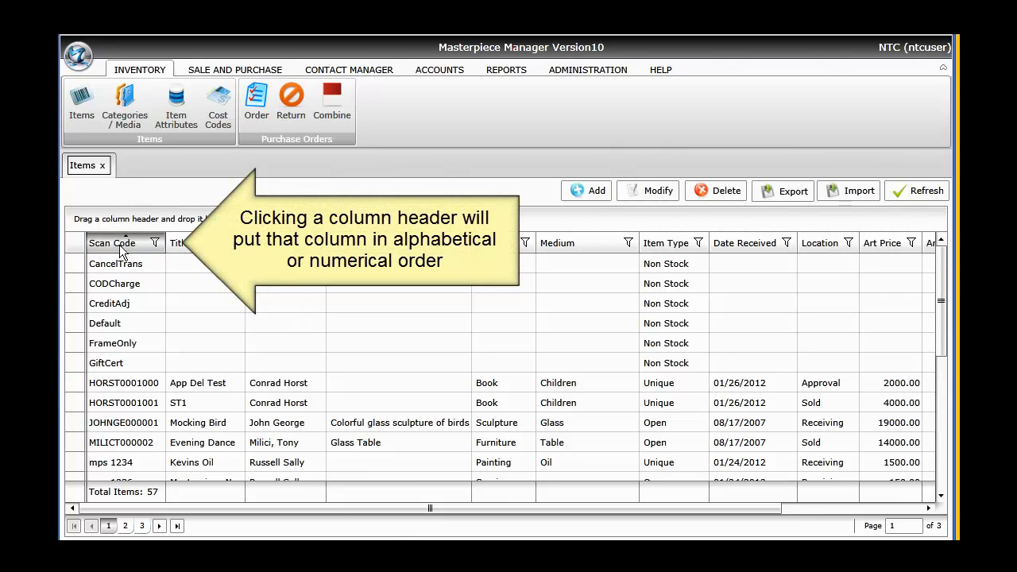
pyautogui.click(111, 242)
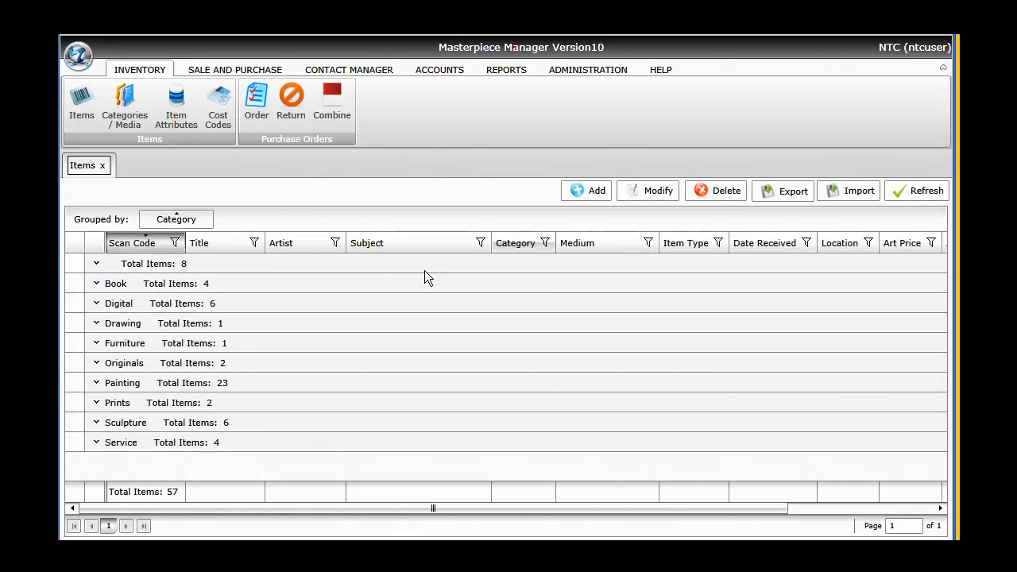
pyautogui.moveTo(131, 315)
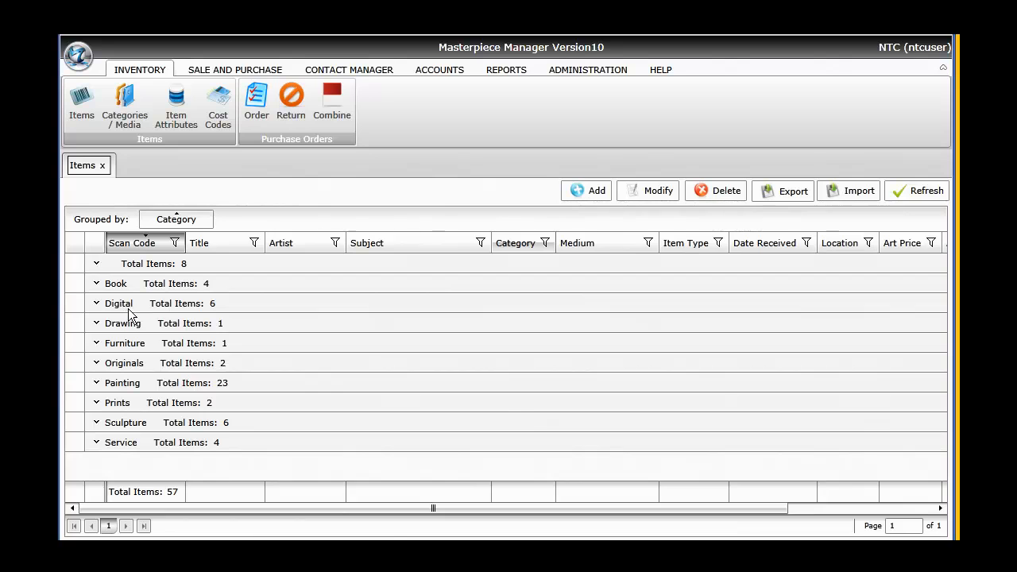
# - Expand and collapse the Digital and Painting category groups to review their items
pyautogui.click(95, 302)
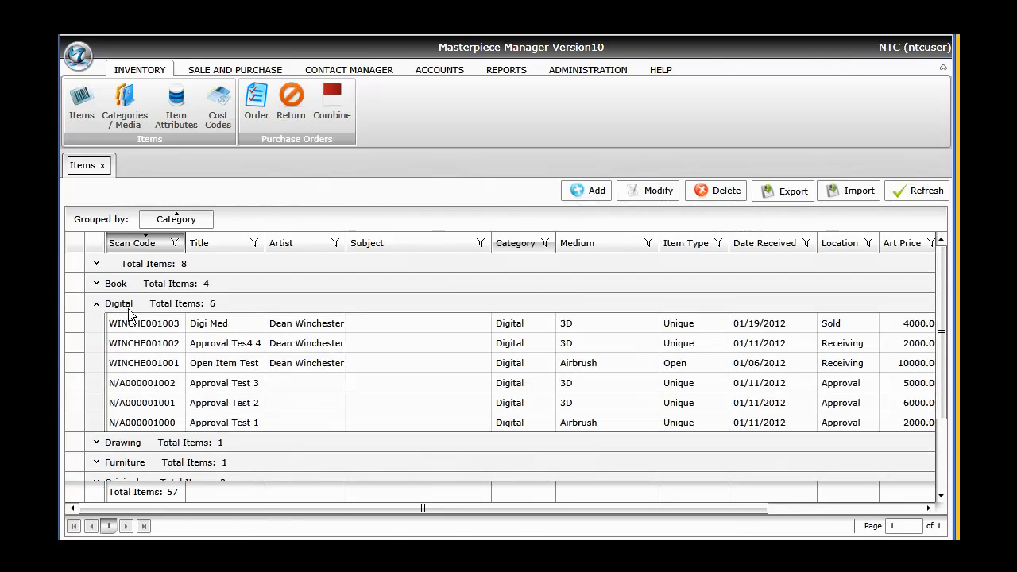
pyautogui.click(96, 301)
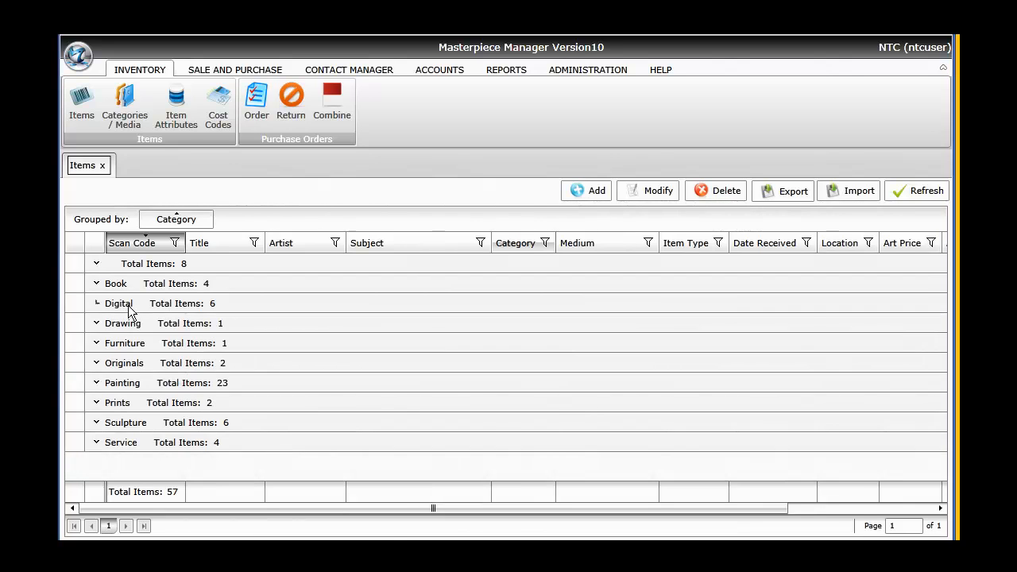
pyautogui.click(96, 382)
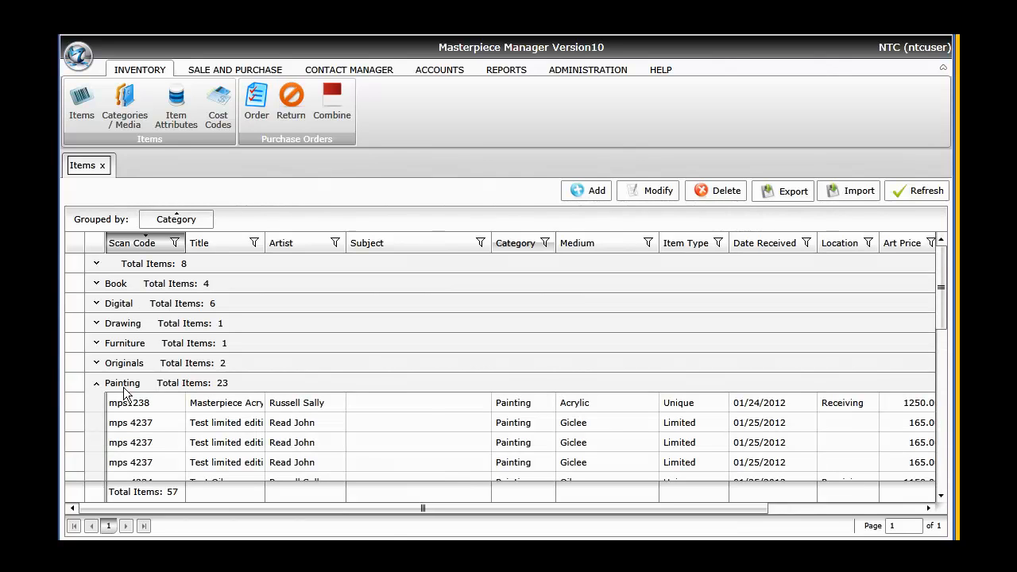
pyautogui.click(95, 381)
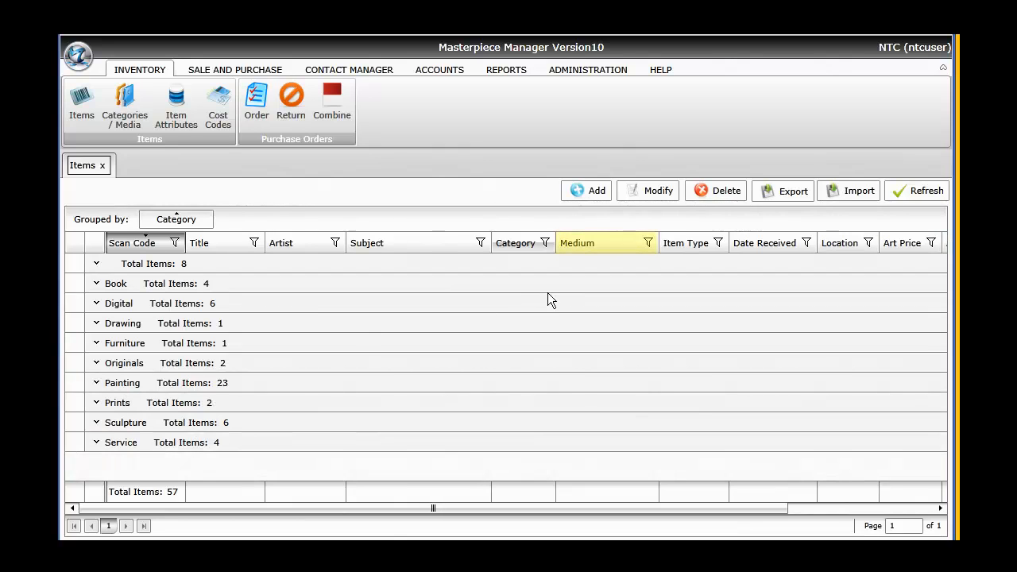
pyautogui.moveTo(577, 248)
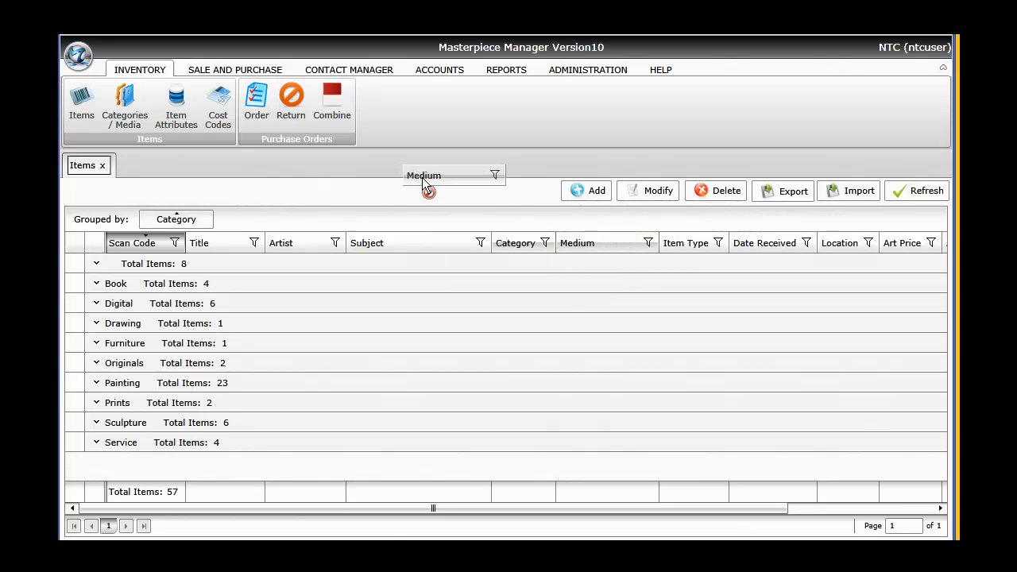
# - Drag the Medium column into the Grouped by bar as a second level under Category
pyautogui.moveTo(453, 175); pyautogui.dragTo(277, 219)
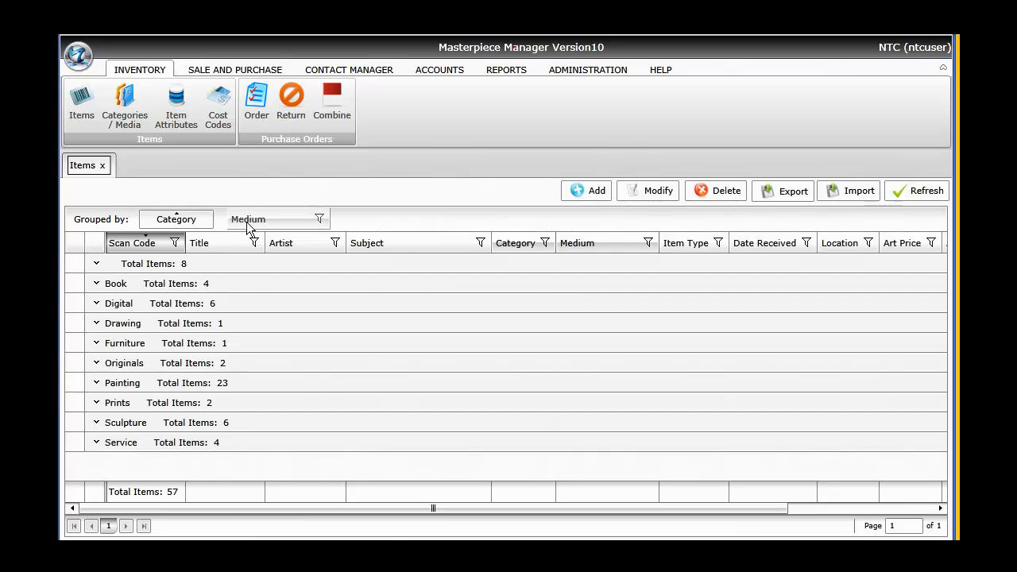
pyautogui.click(254, 220)
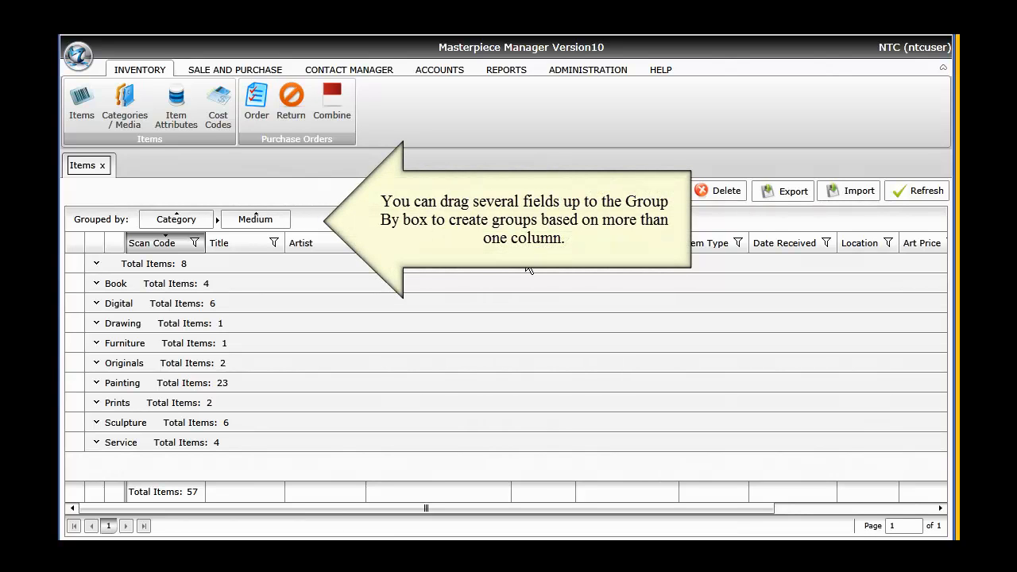
pyautogui.moveTo(200, 380)
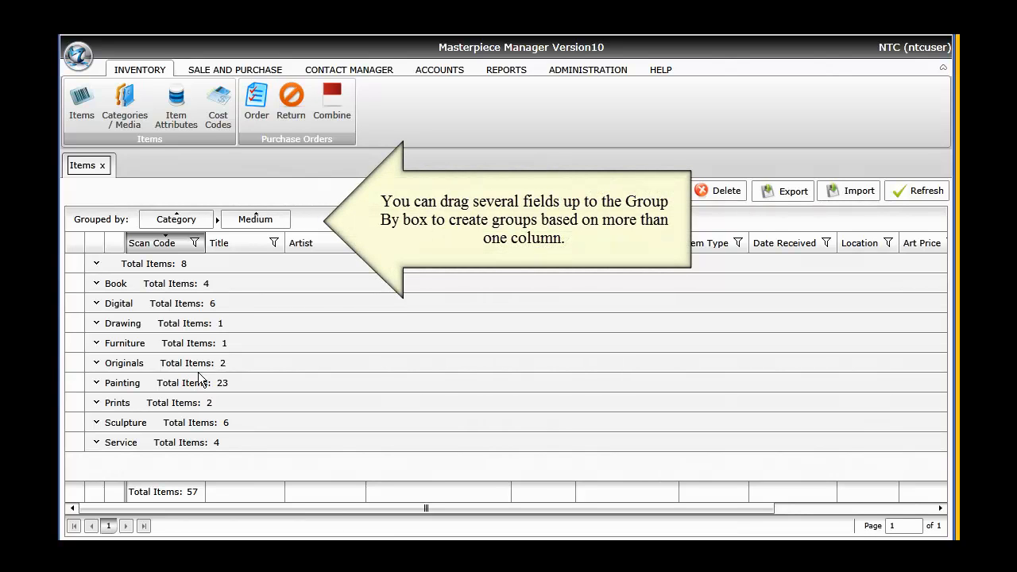
# - Expand the Painting group and its Oil subgroup, browsing down through the paintings
pyautogui.click(95, 381)
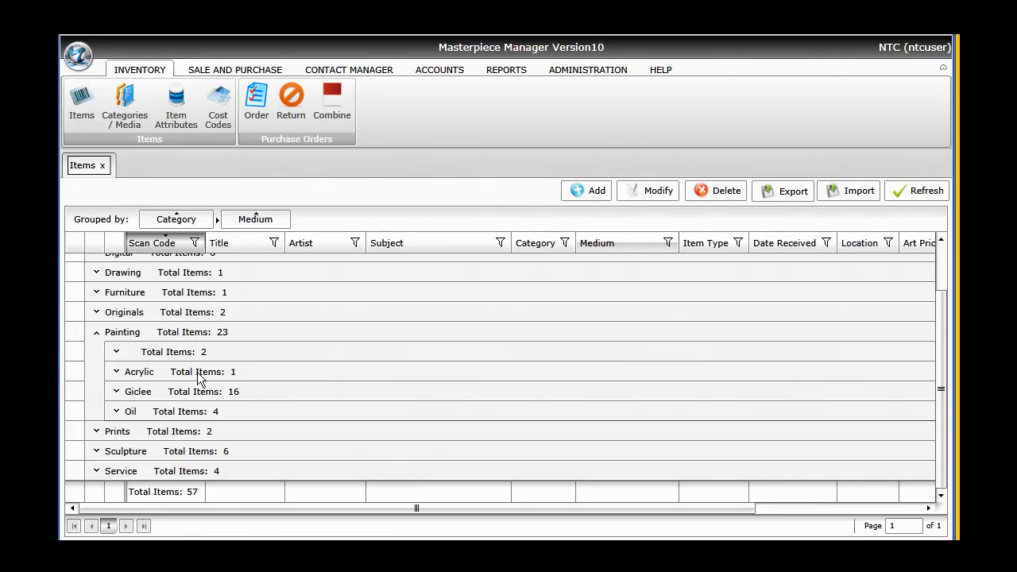
pyautogui.moveTo(195, 412)
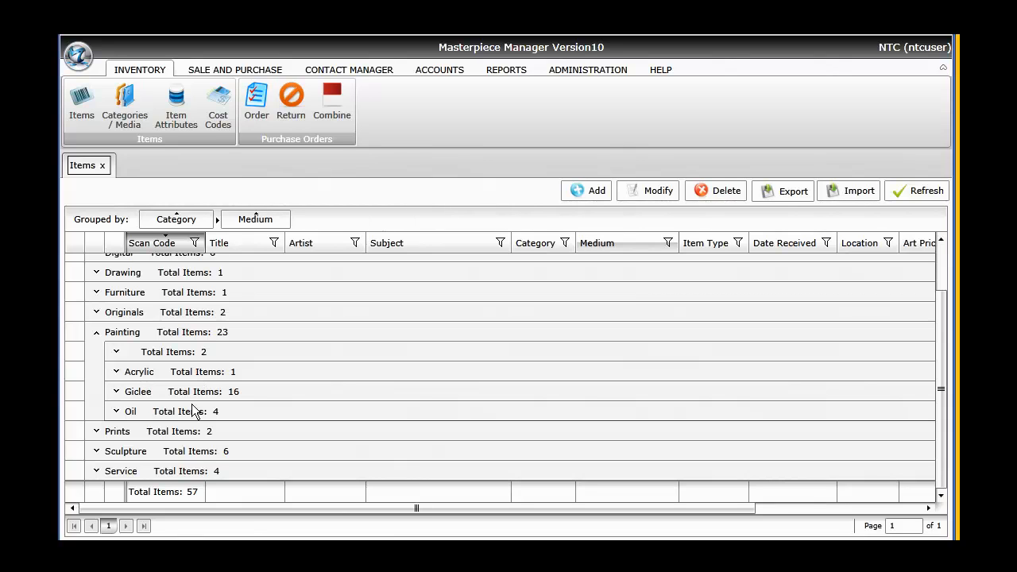
pyautogui.click(114, 410)
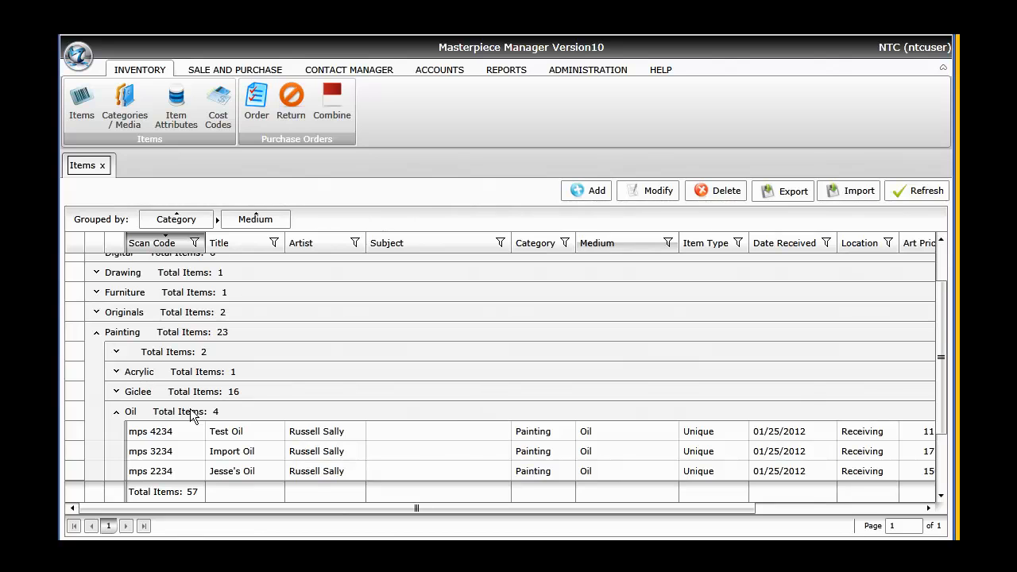
pyautogui.scroll(-3)
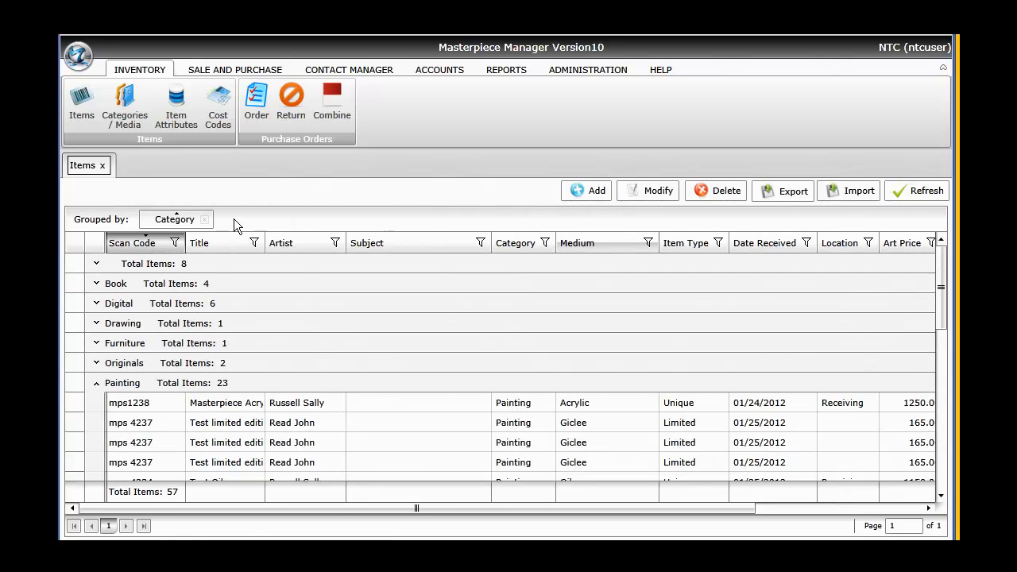
# - Remove Category from the Grouped by bar so all 57 items show as a flat list
pyautogui.click(205, 219)
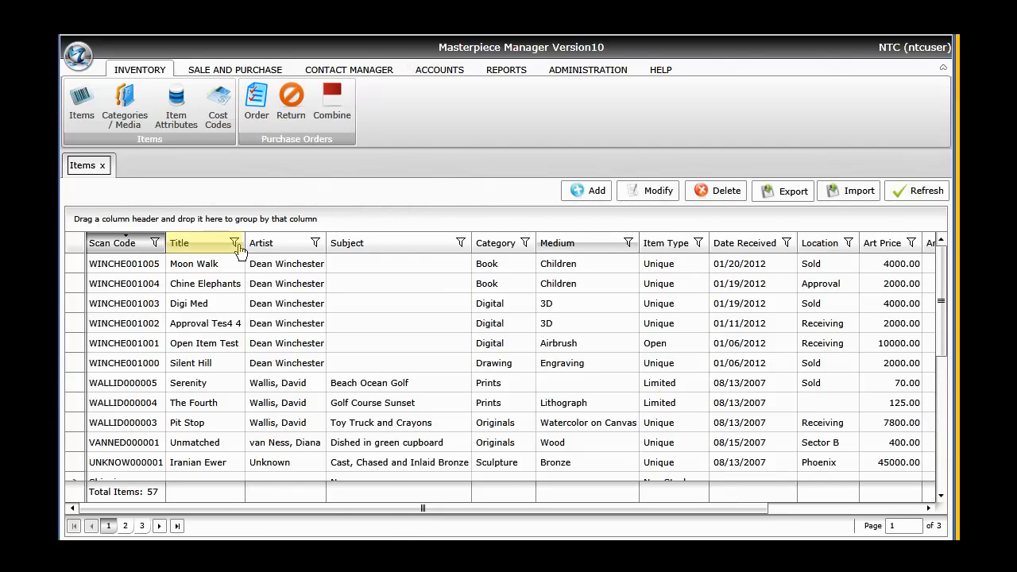
# - Filter the Title column with Contains 'stop', leaving only the Pit Stop item
pyautogui.click(236, 242)
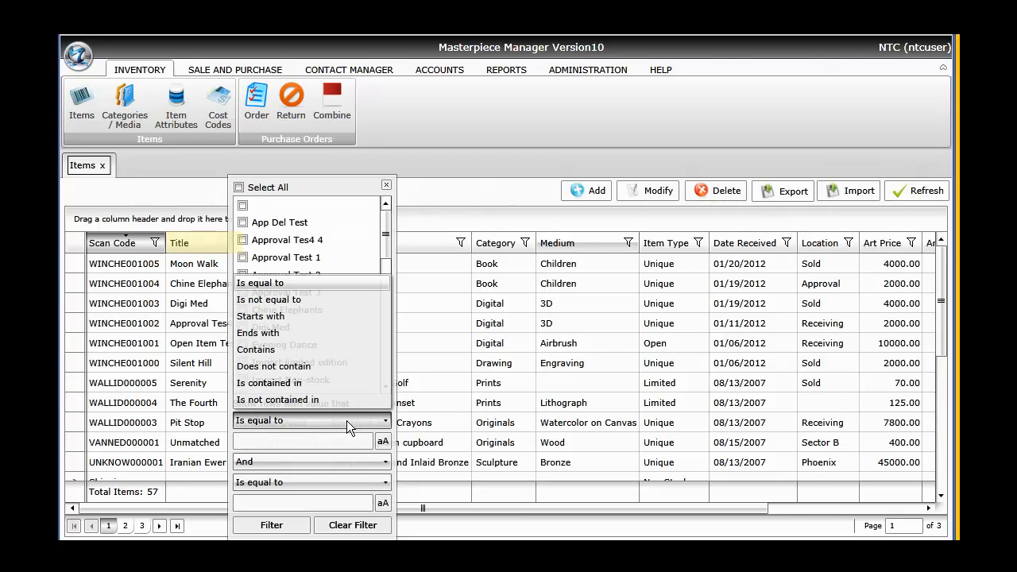
pyautogui.click(256, 350)
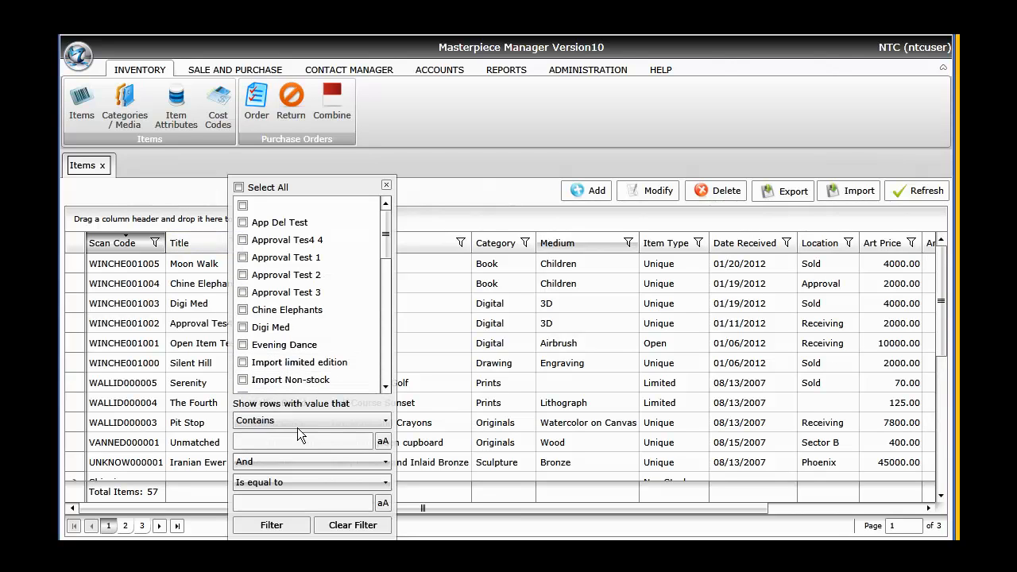
pyautogui.write('s')
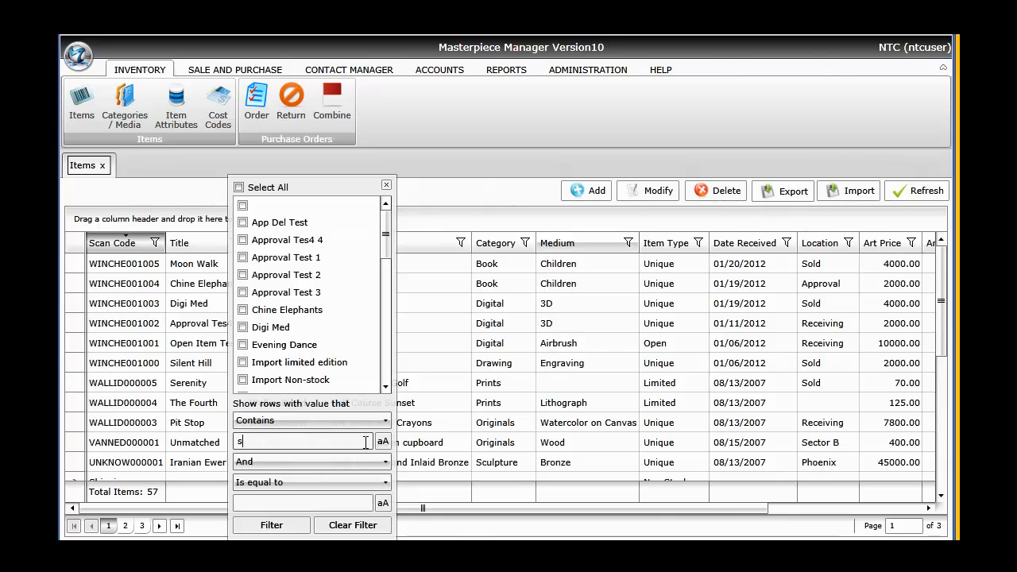
pyautogui.write('top')
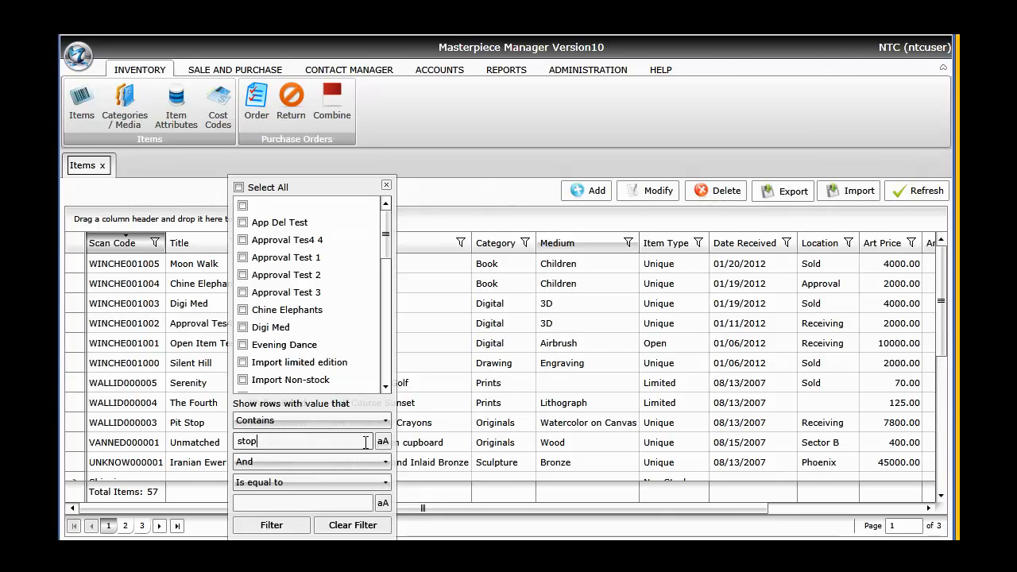
pyautogui.click(270, 524)
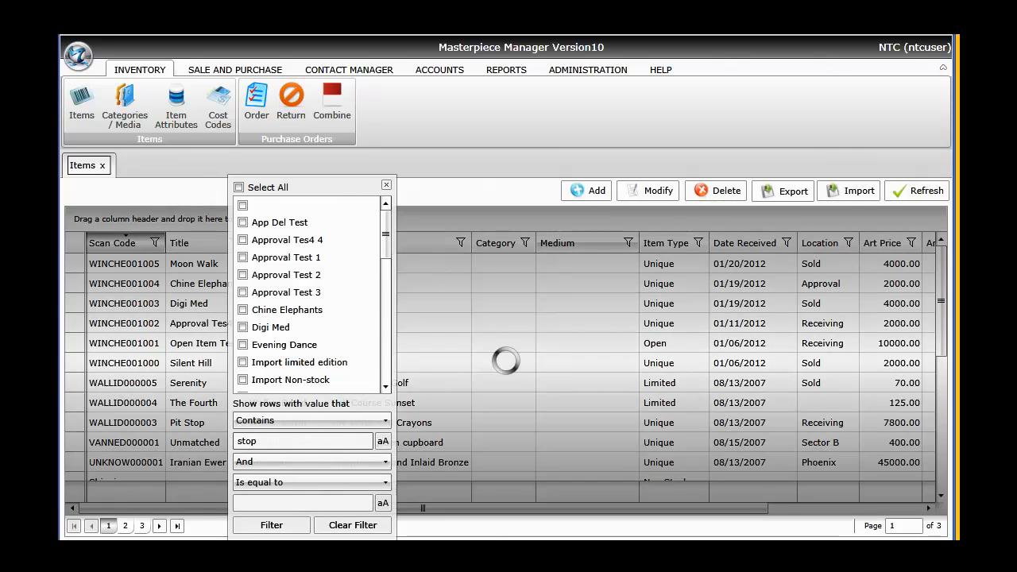
pyautogui.click(271, 525)
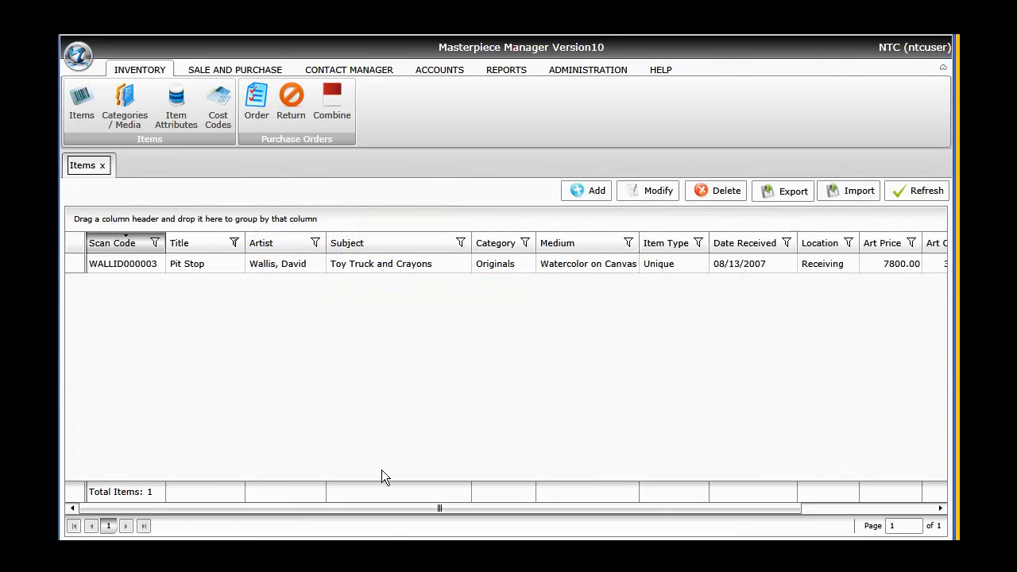
pyautogui.hscroll(3)
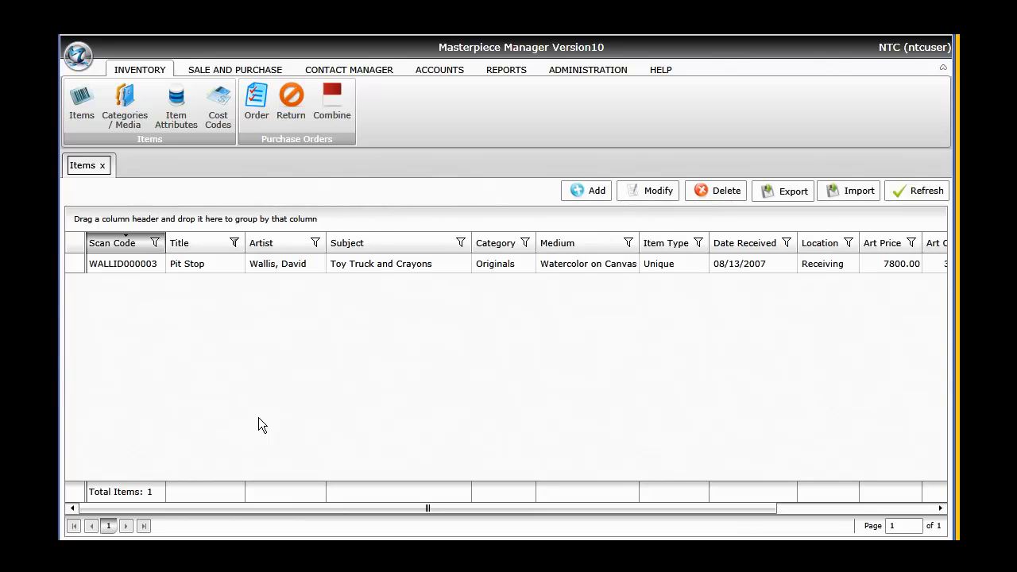
pyautogui.moveTo(226, 251)
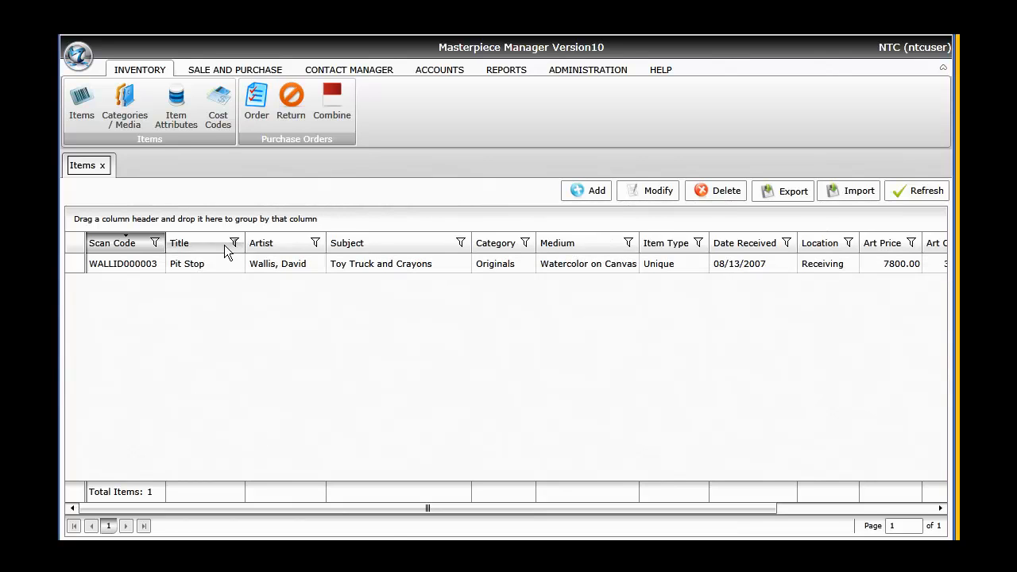
# - Clear the Title column filter so all 57 items are listed again
pyautogui.click(234, 241)
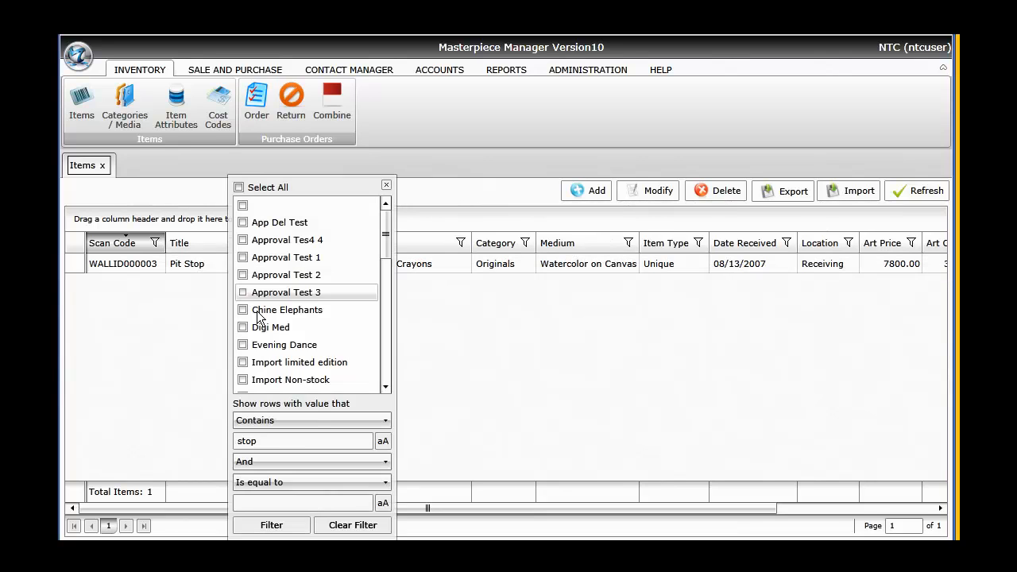
pyautogui.click(353, 525)
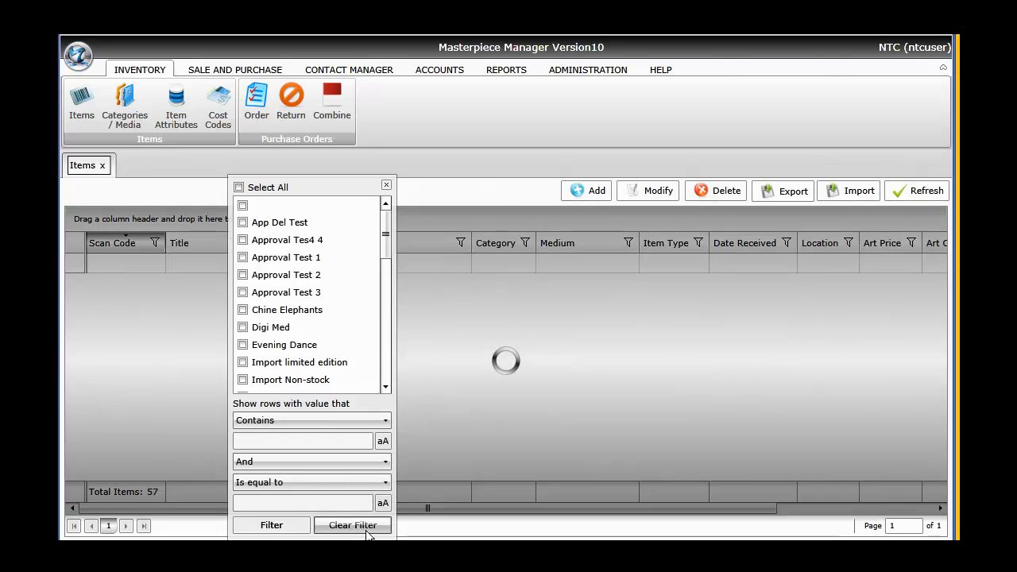
pyautogui.click(353, 524)
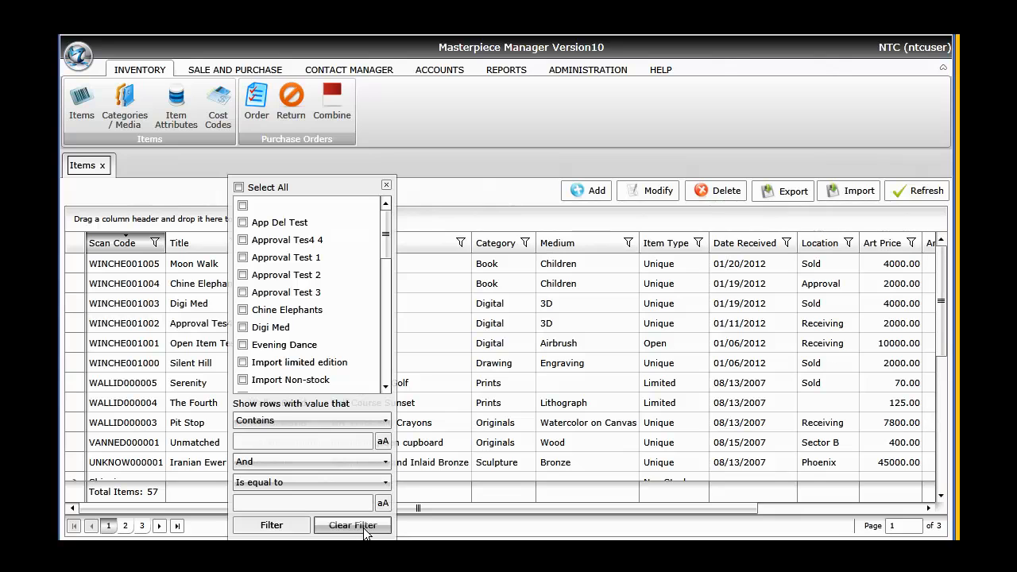
pyautogui.click(353, 525)
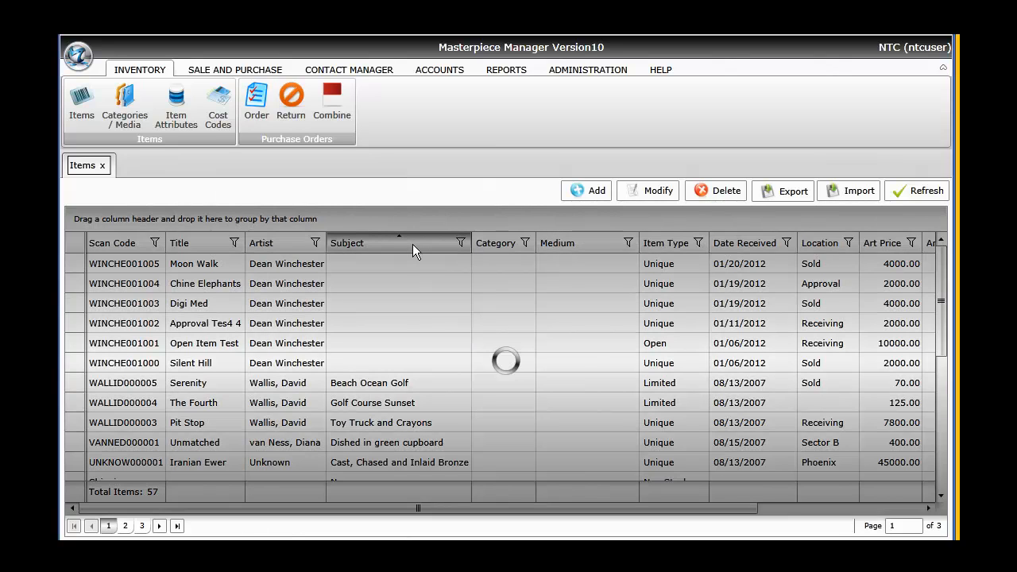
# - Sort by Category and open its column filter to show only Originals
pyautogui.click(496, 242)
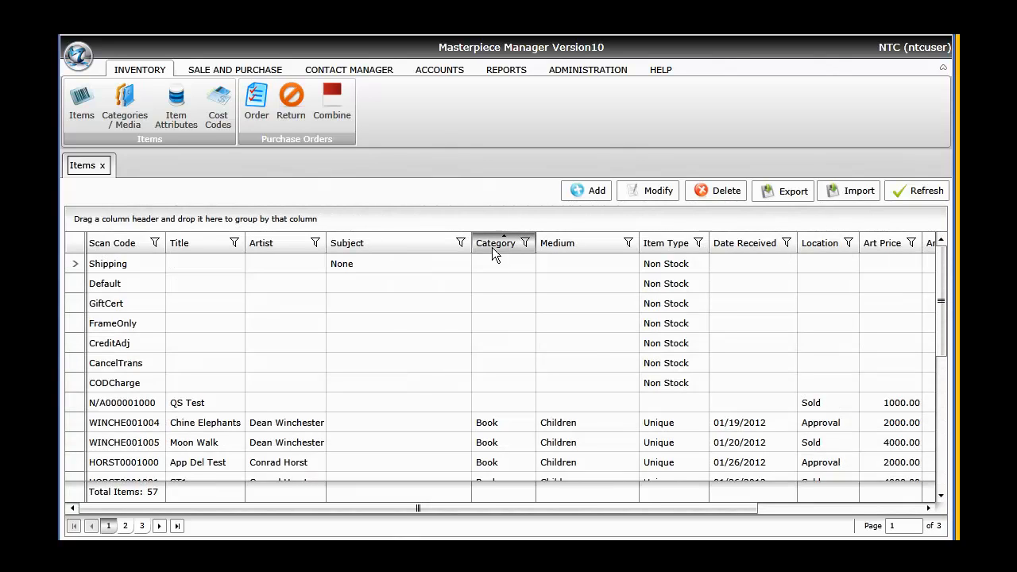
pyautogui.click(525, 242)
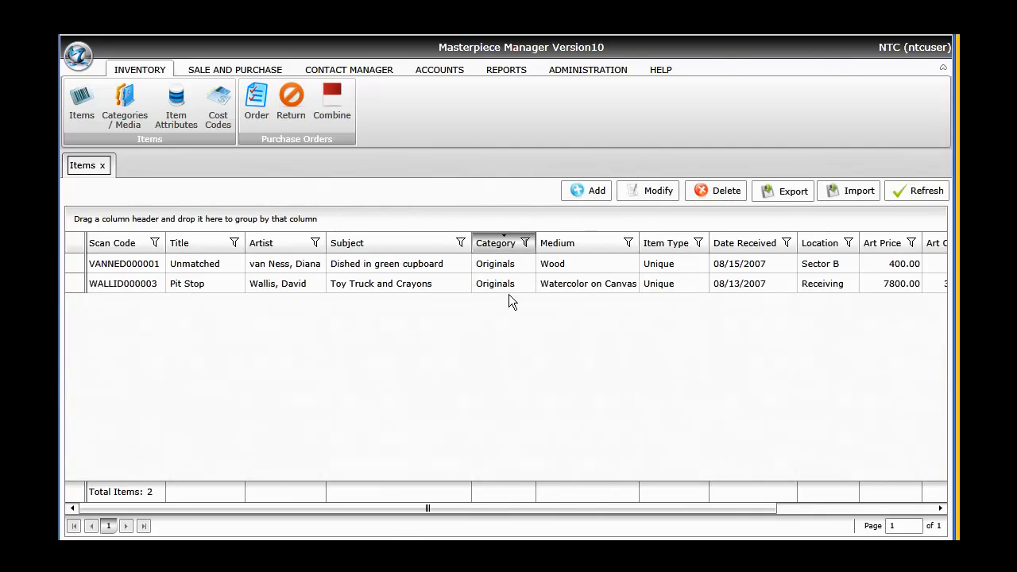
pyautogui.moveTo(642, 347)
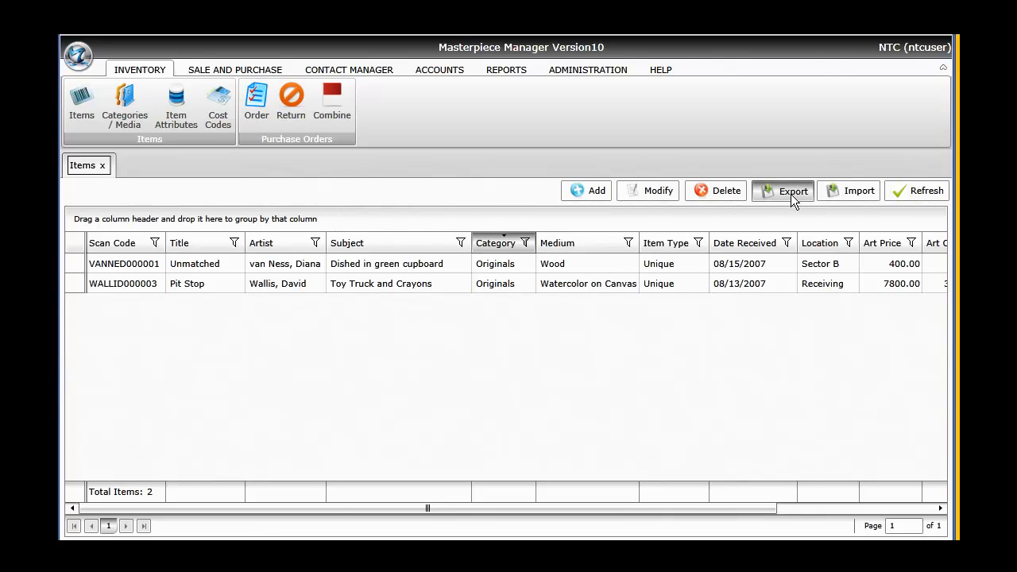
# - Export the two filtered Originals items as a CSV file named 'originals'
pyautogui.click(792, 191)
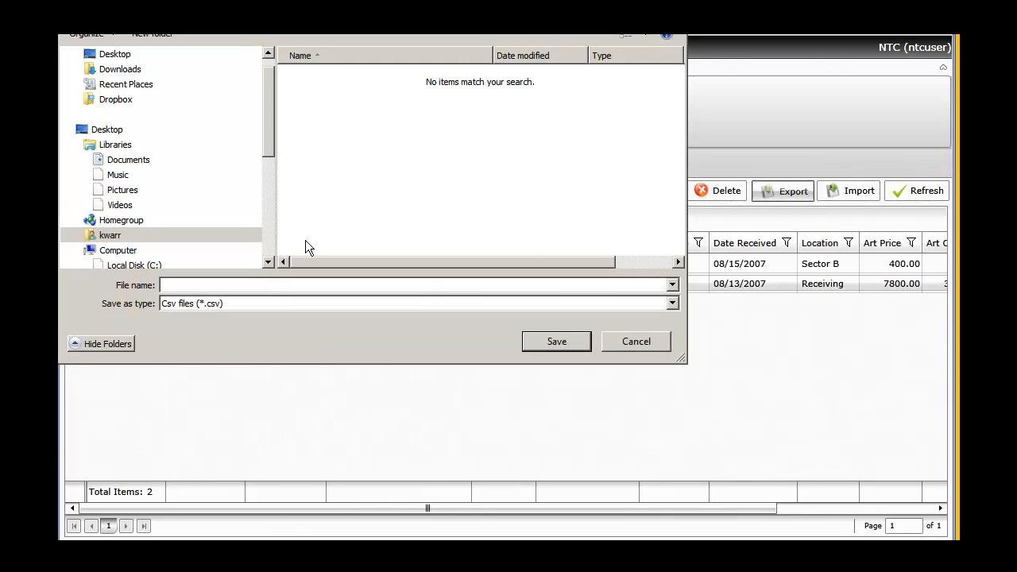
pyautogui.write('orig')
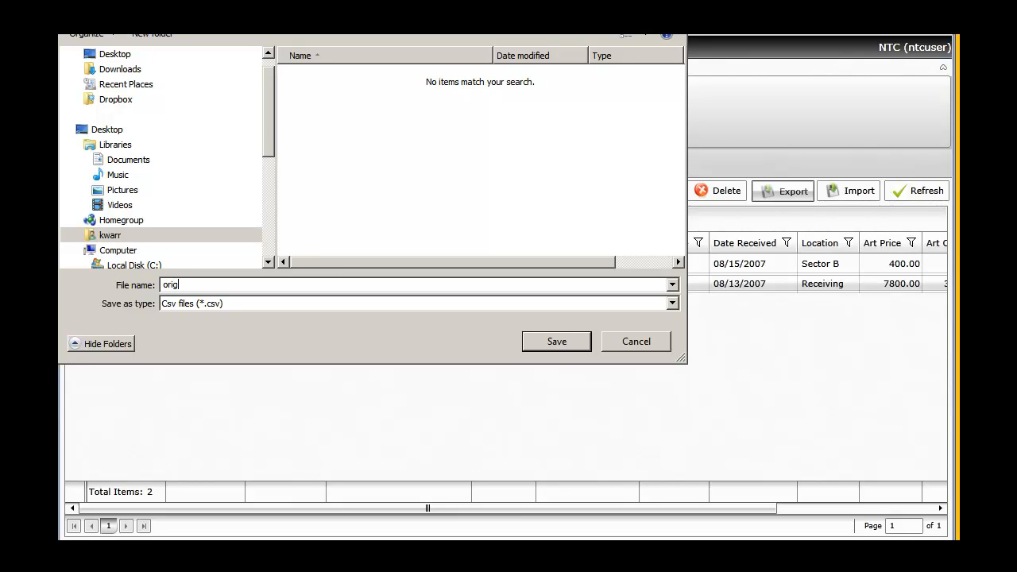
pyautogui.write('inals')
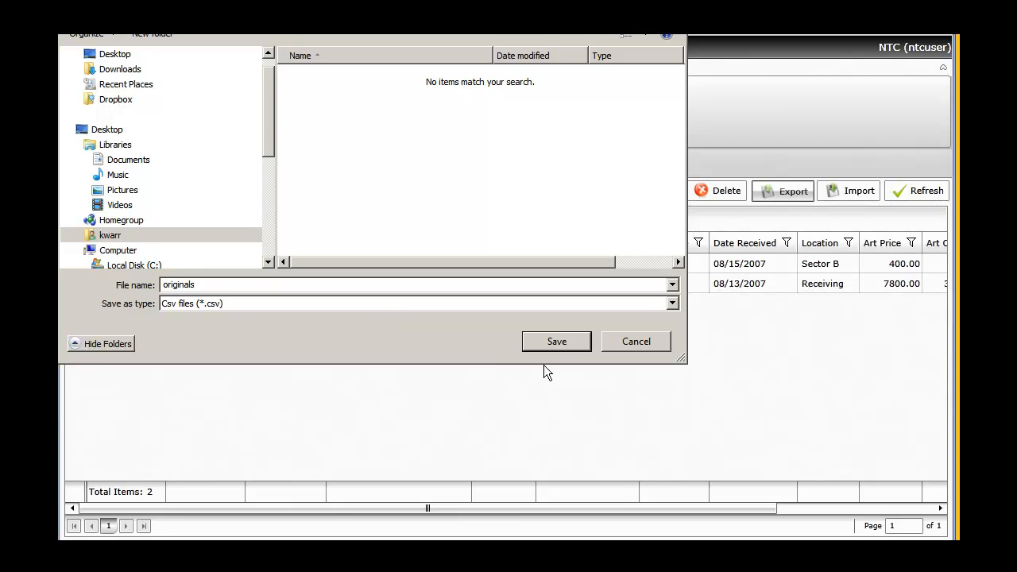
pyautogui.moveTo(556, 356)
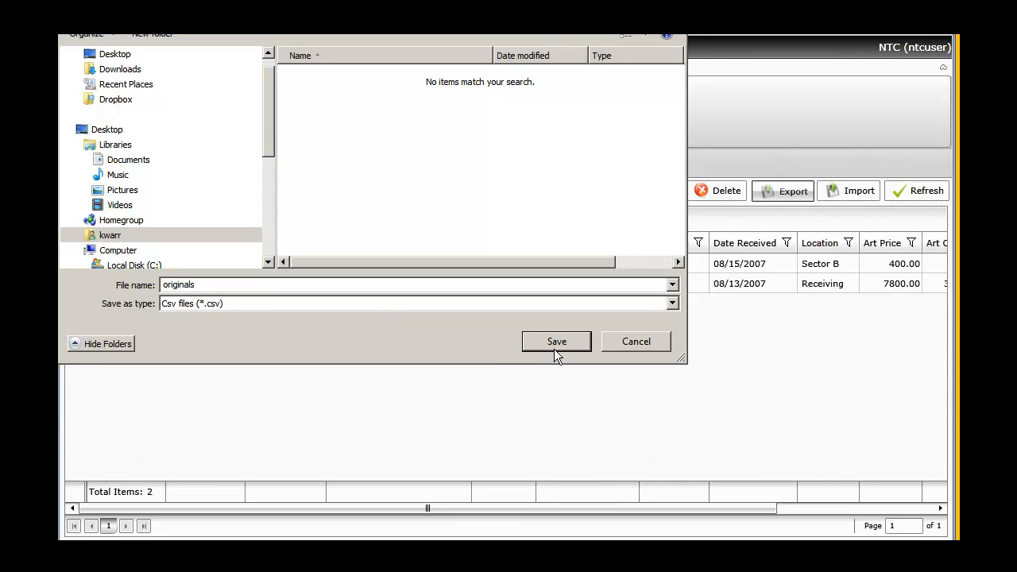
pyautogui.moveTo(578, 348)
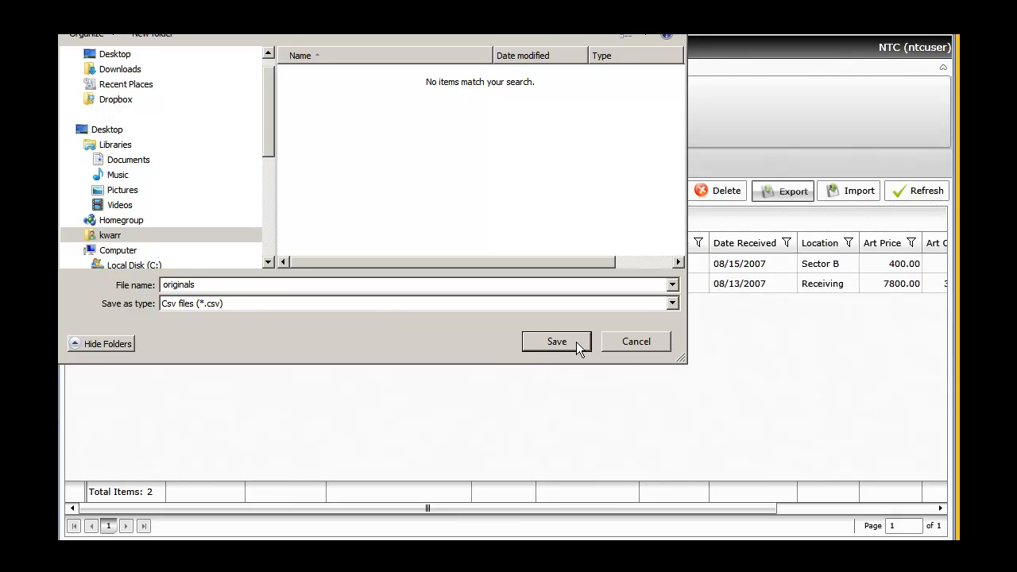
pyautogui.click(556, 340)
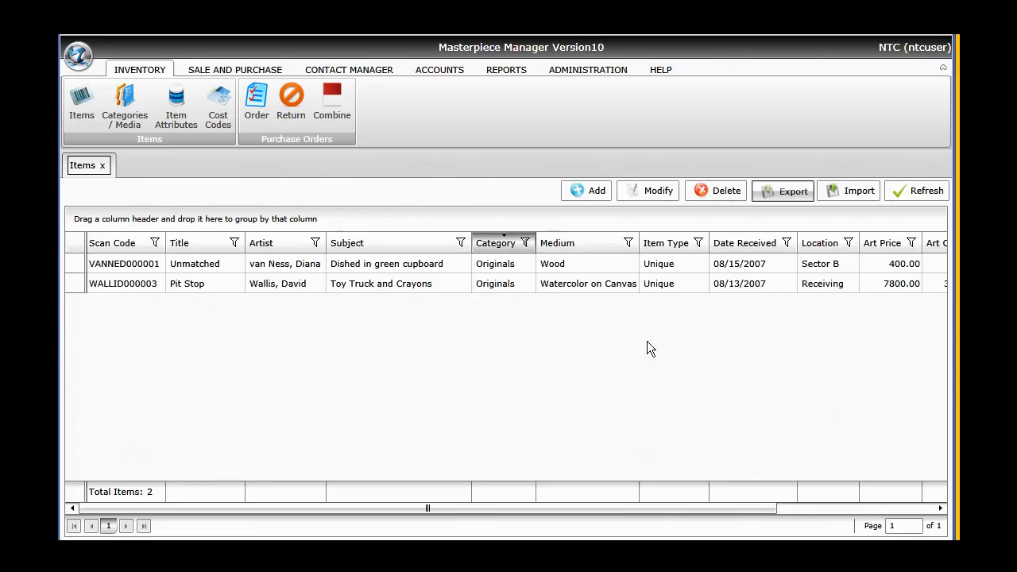
pyautogui.moveTo(639, 321)
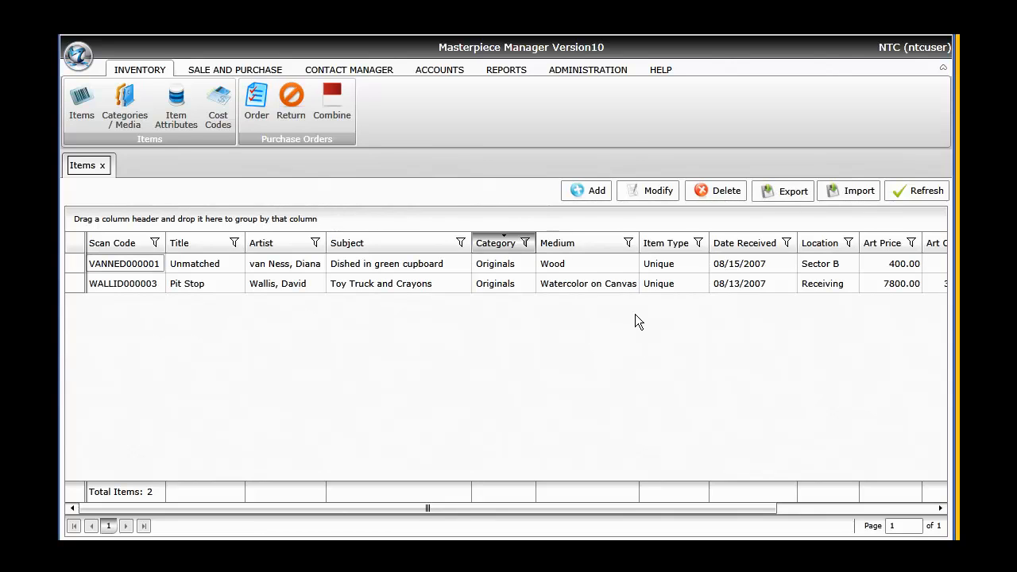